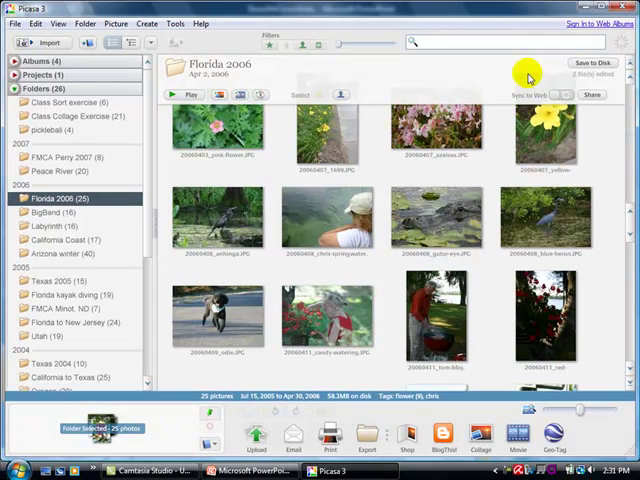
pyautogui.moveTo(496, 148)
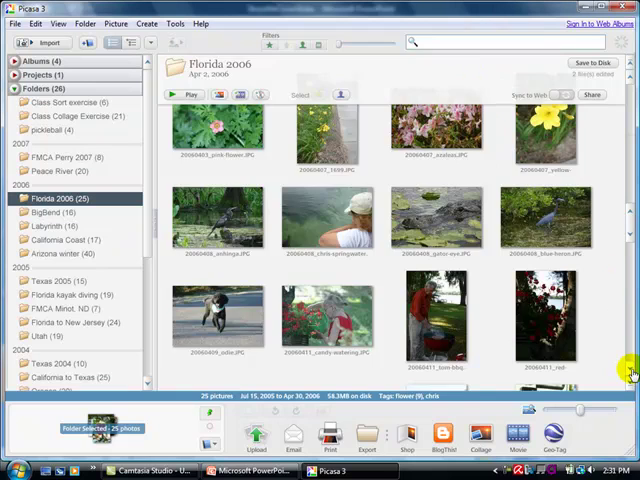
# Scroll the thumbnail pane down from Florida 2006 to the BigBend and Labyrinth folders
pyautogui.click(42, 212)
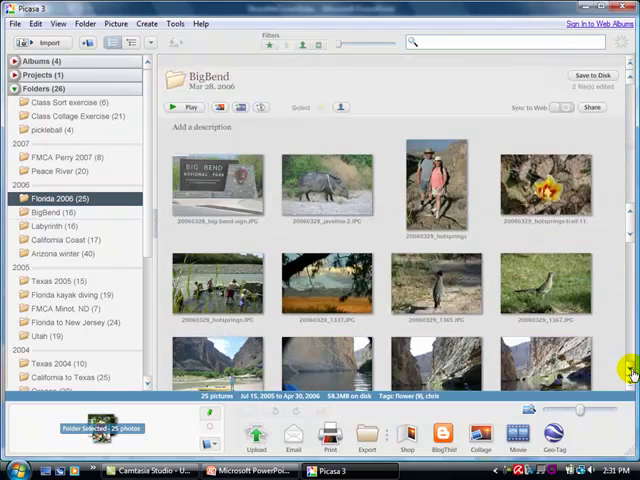
pyautogui.scroll(-3)
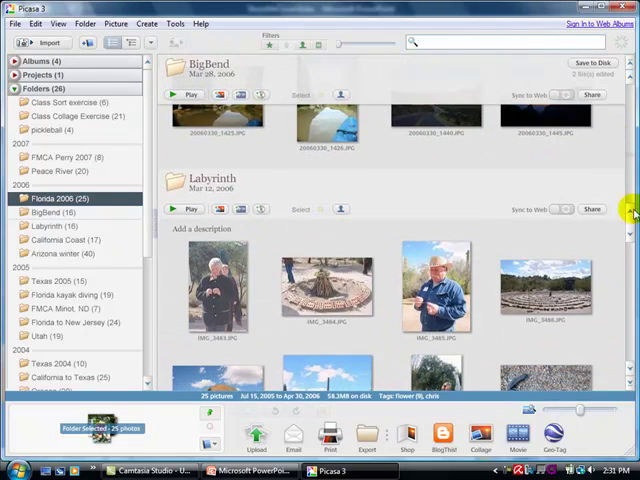
pyautogui.scroll(-3)
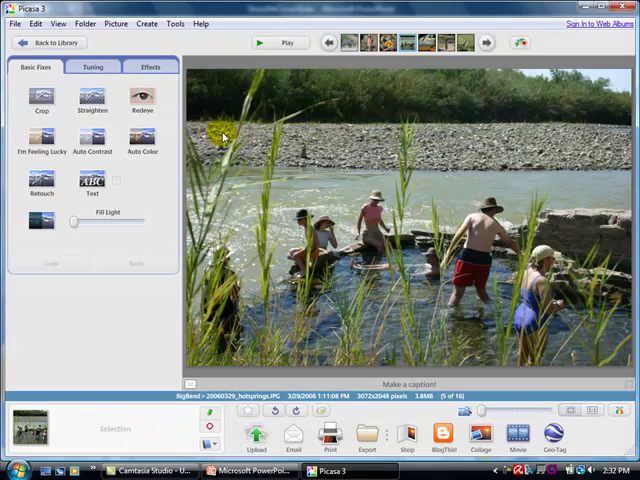
pyautogui.moveTo(524, 158)
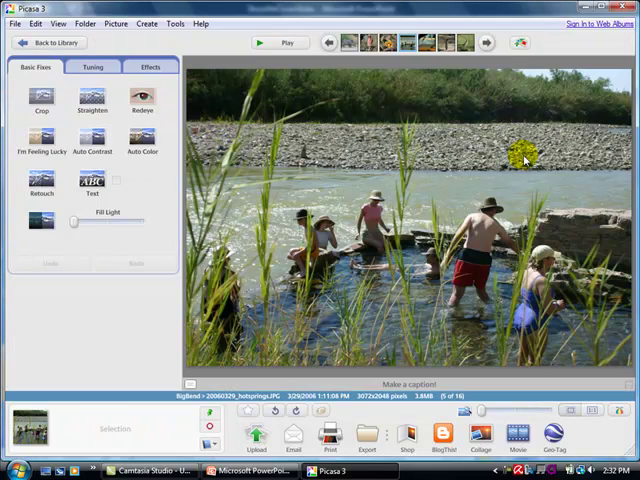
pyautogui.moveTo(310, 270)
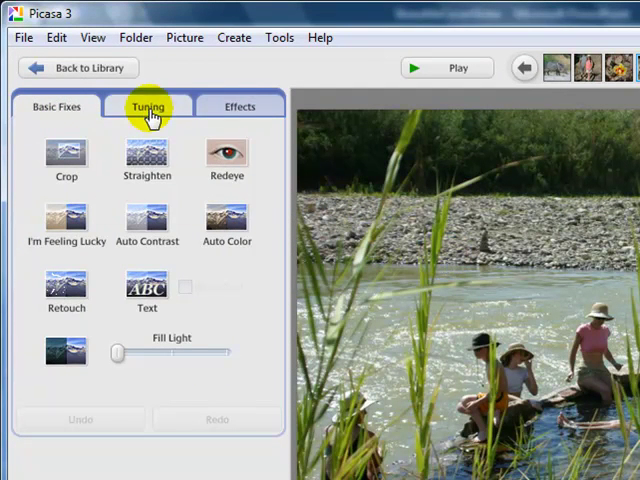
# Review the Tuning and Effects panels for the river-wading BigBend photo
pyautogui.click(240, 106)
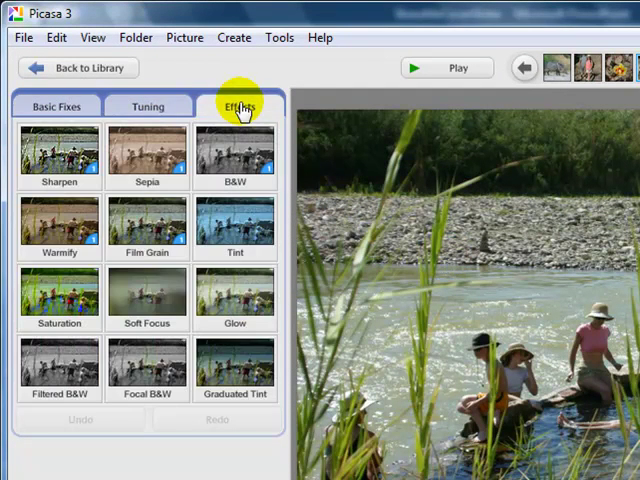
pyautogui.click(56, 106)
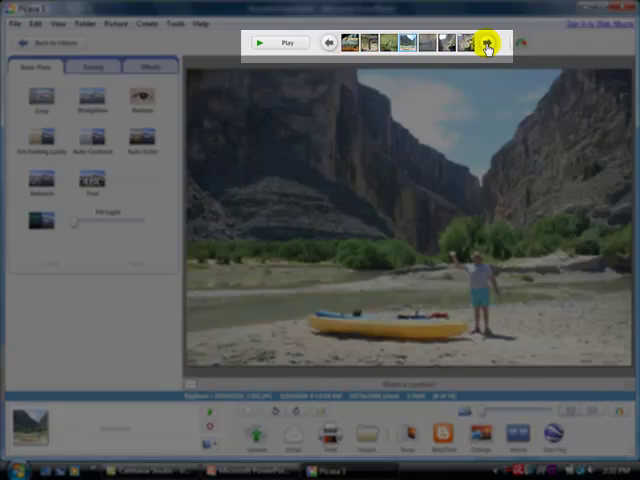
# Switch the editor to the roadrunner photo via the filmstrip thumbnails
pyautogui.click(328, 44)
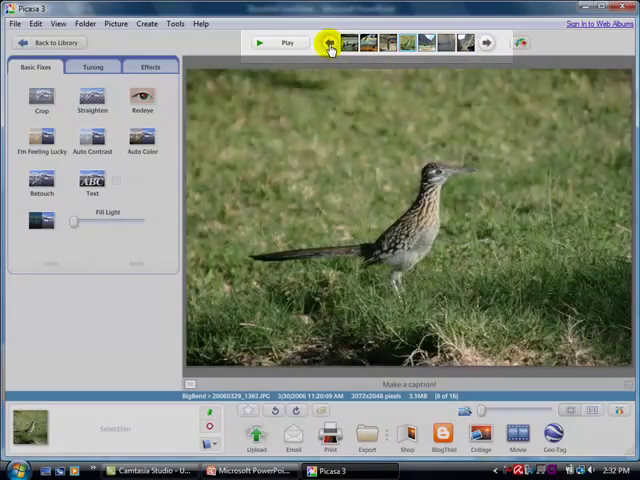
pyautogui.click(326, 42)
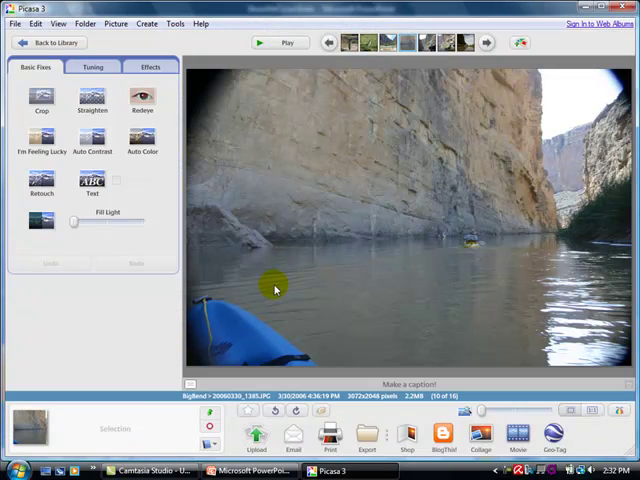
pyautogui.moveTo(286, 212)
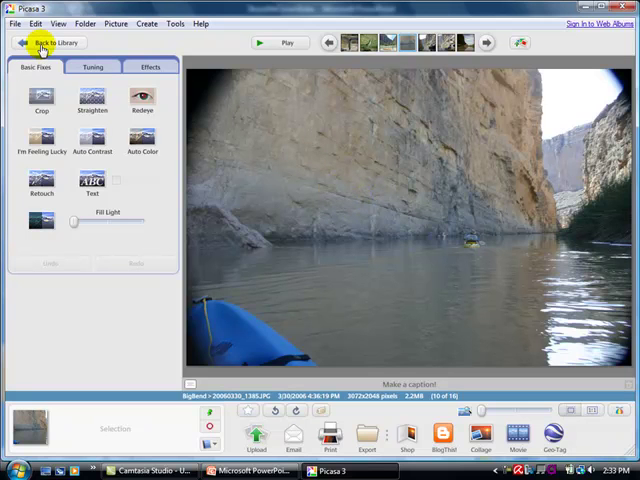
# Return to the library, briefly view the yellow kayak photo, and return to the BigBend grid
pyautogui.click(50, 44)
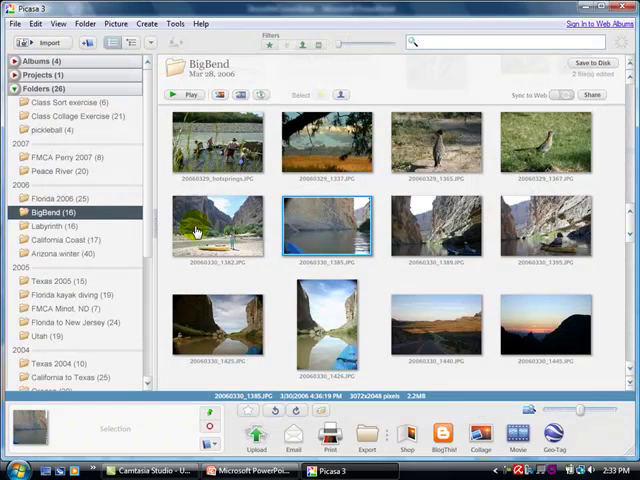
pyautogui.doubleClick(328, 224)
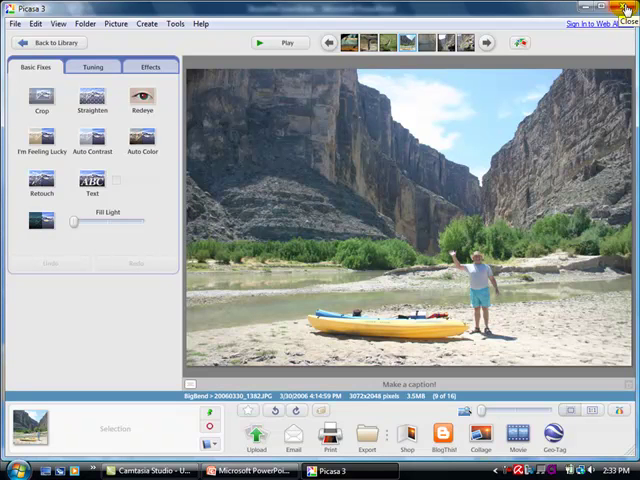
pyautogui.click(48, 42)
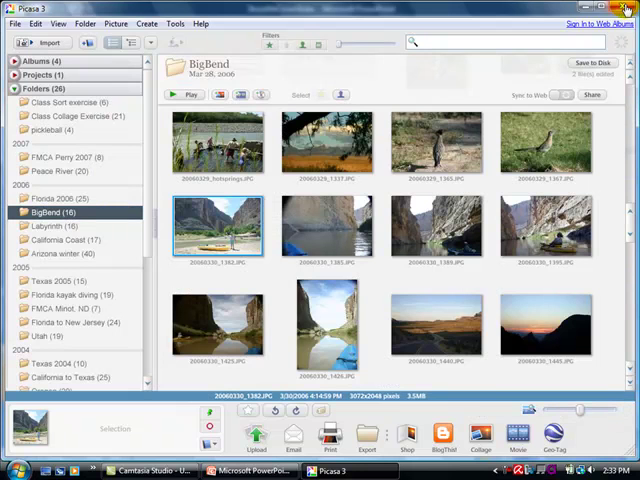